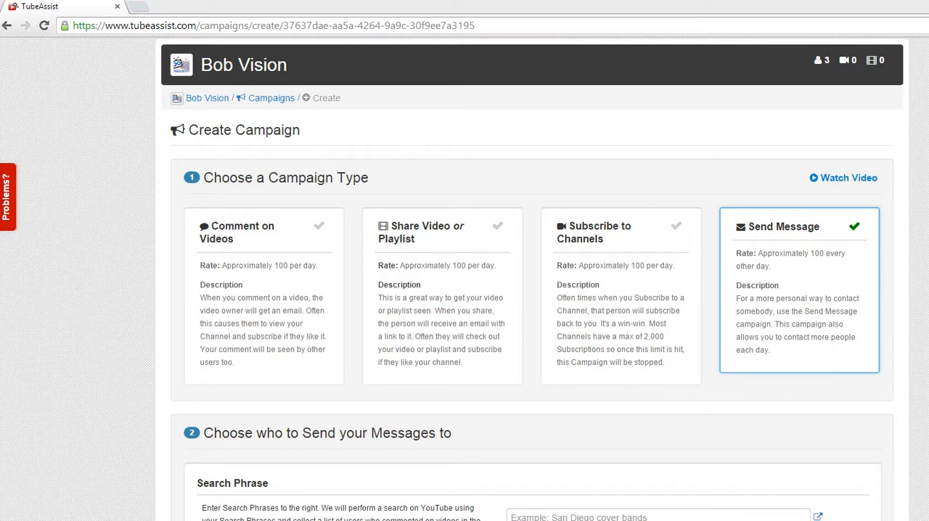
Choose youtubechannels.txt in the file chooser to preview the channel ID list
scroll("down", 3)
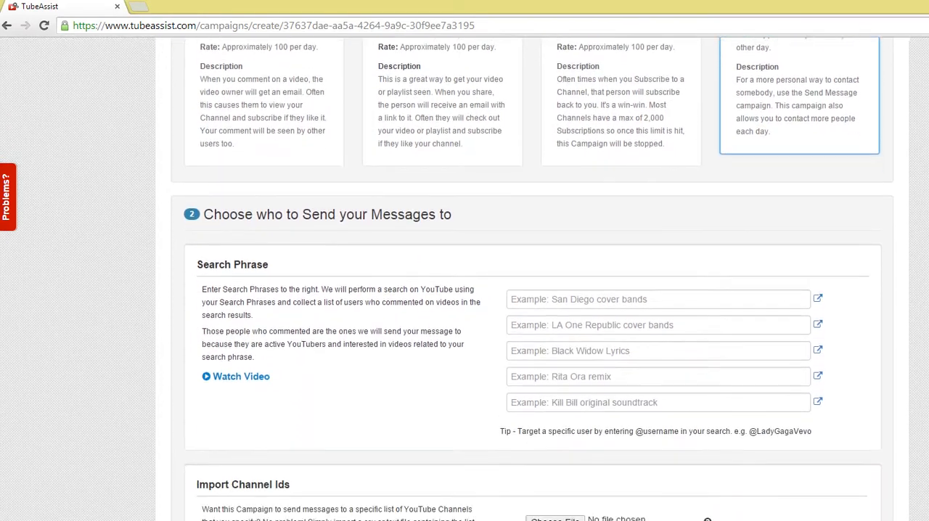
scroll("down", 3)
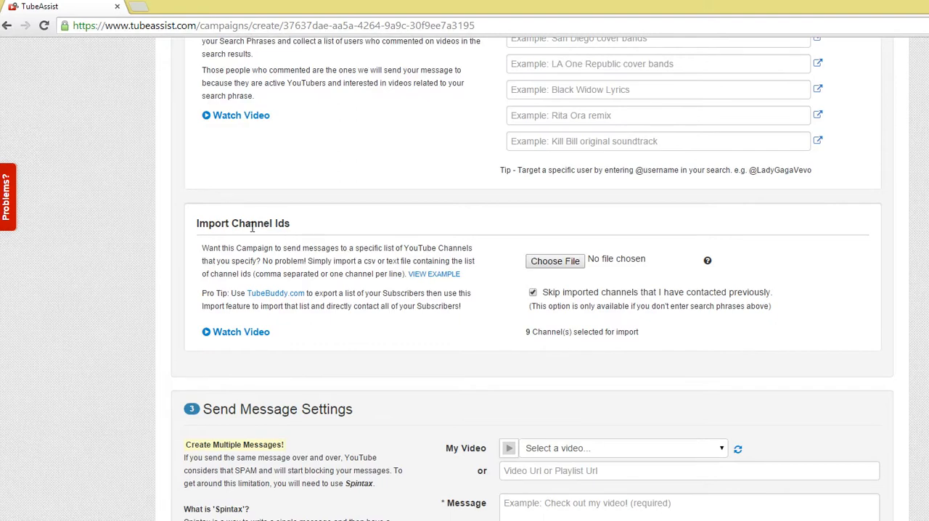
mouse_move(479, 241)
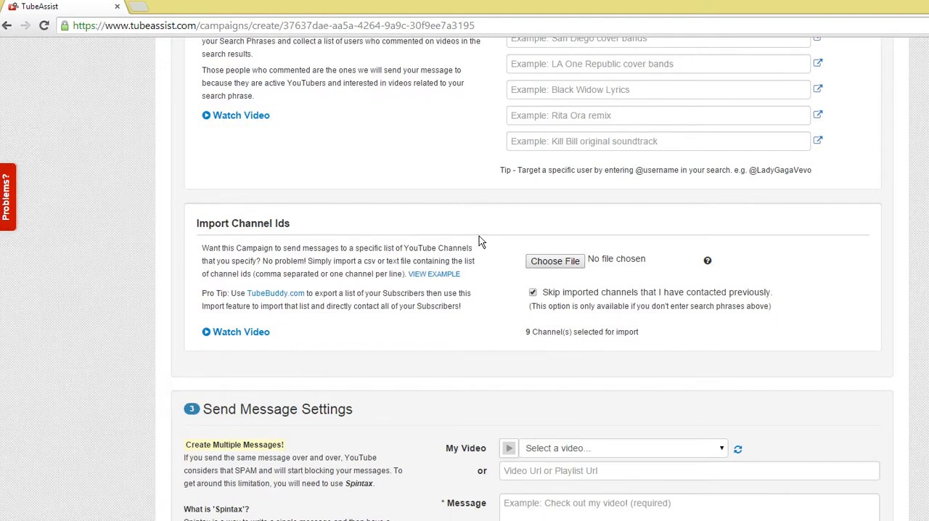
left_click(554, 261)
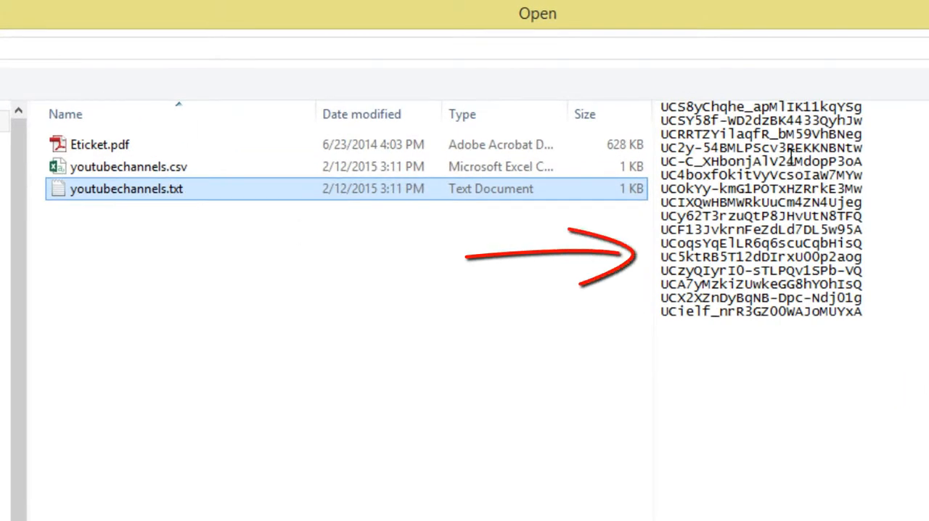
left_click(128, 167)
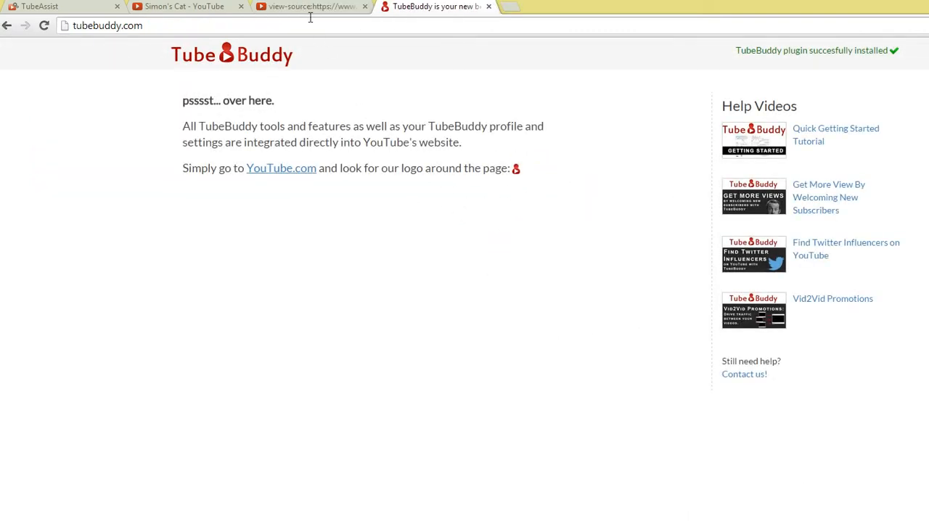
Navigate the browser to youtube.com/subscribers to reach the channel's subscriber list
left_click(108, 26)
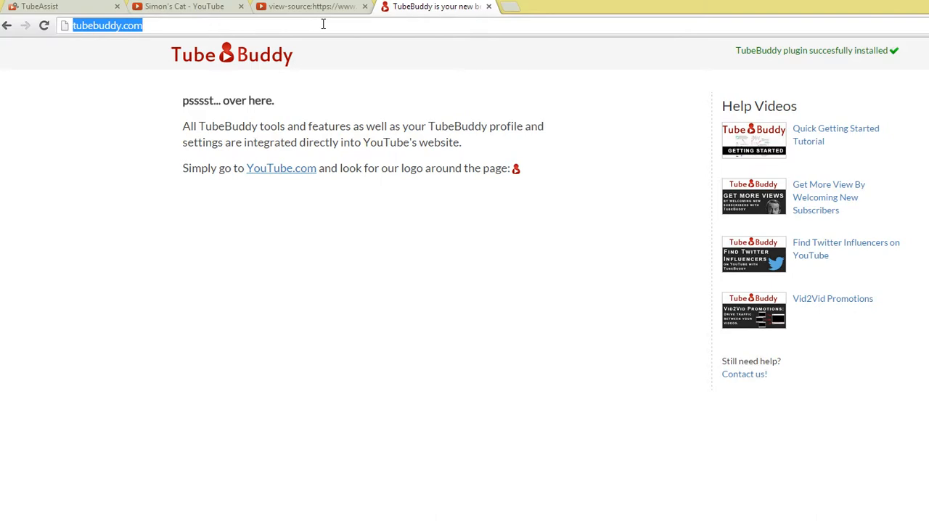
type("youtube.com/subscribers")
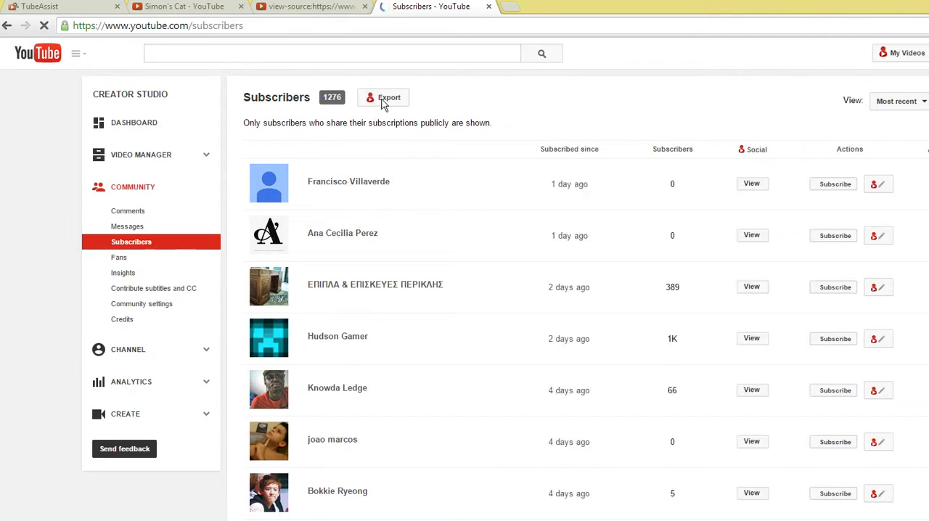
Run TubeBuddy's subscriber CSV export and stop it partway, keeping processed subscribers for download
left_click(383, 98)
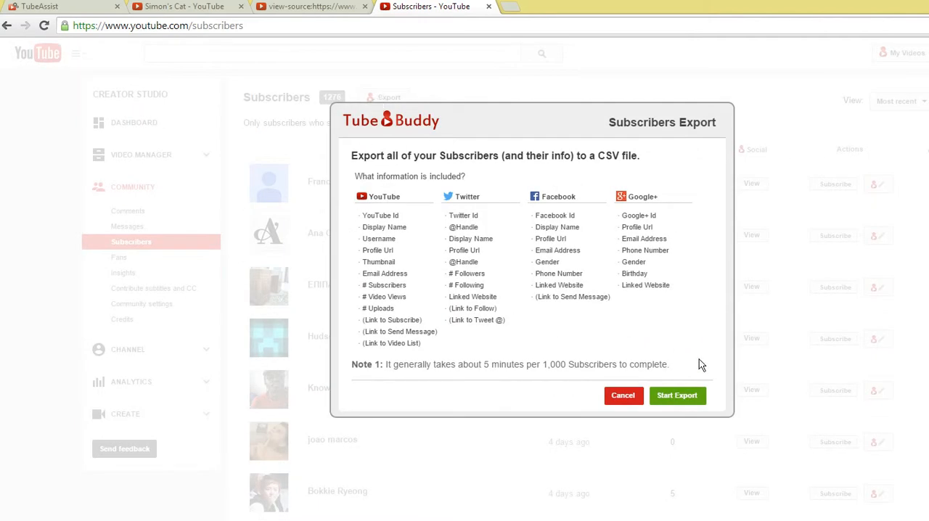
left_click(676, 395)
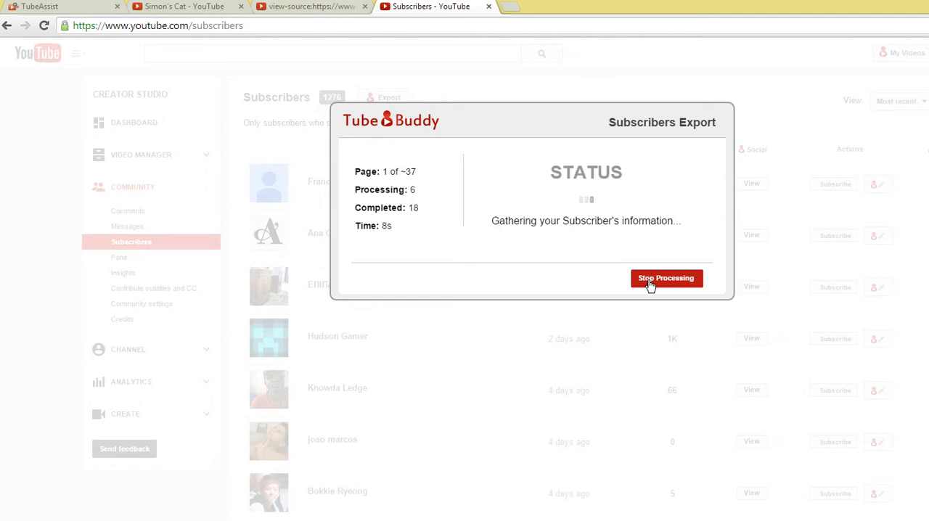
left_click(665, 279)
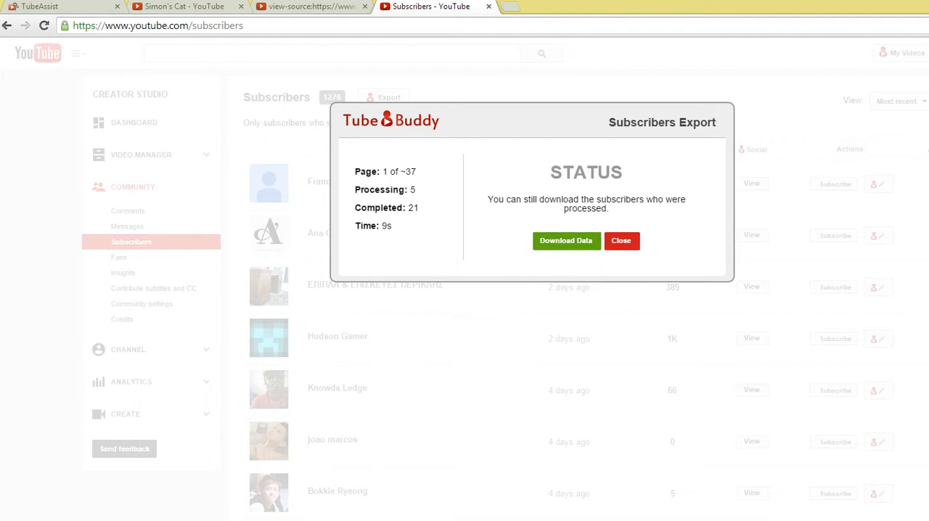
mouse_move(487, 7)
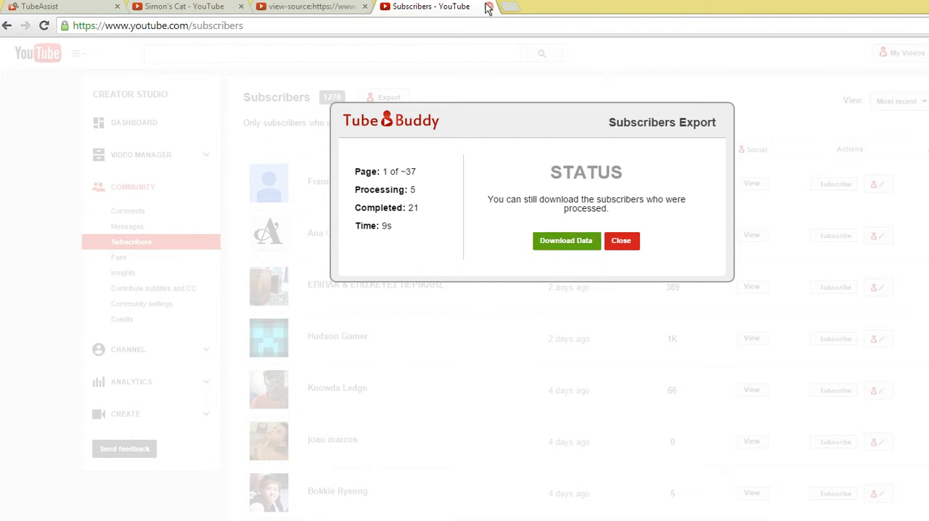